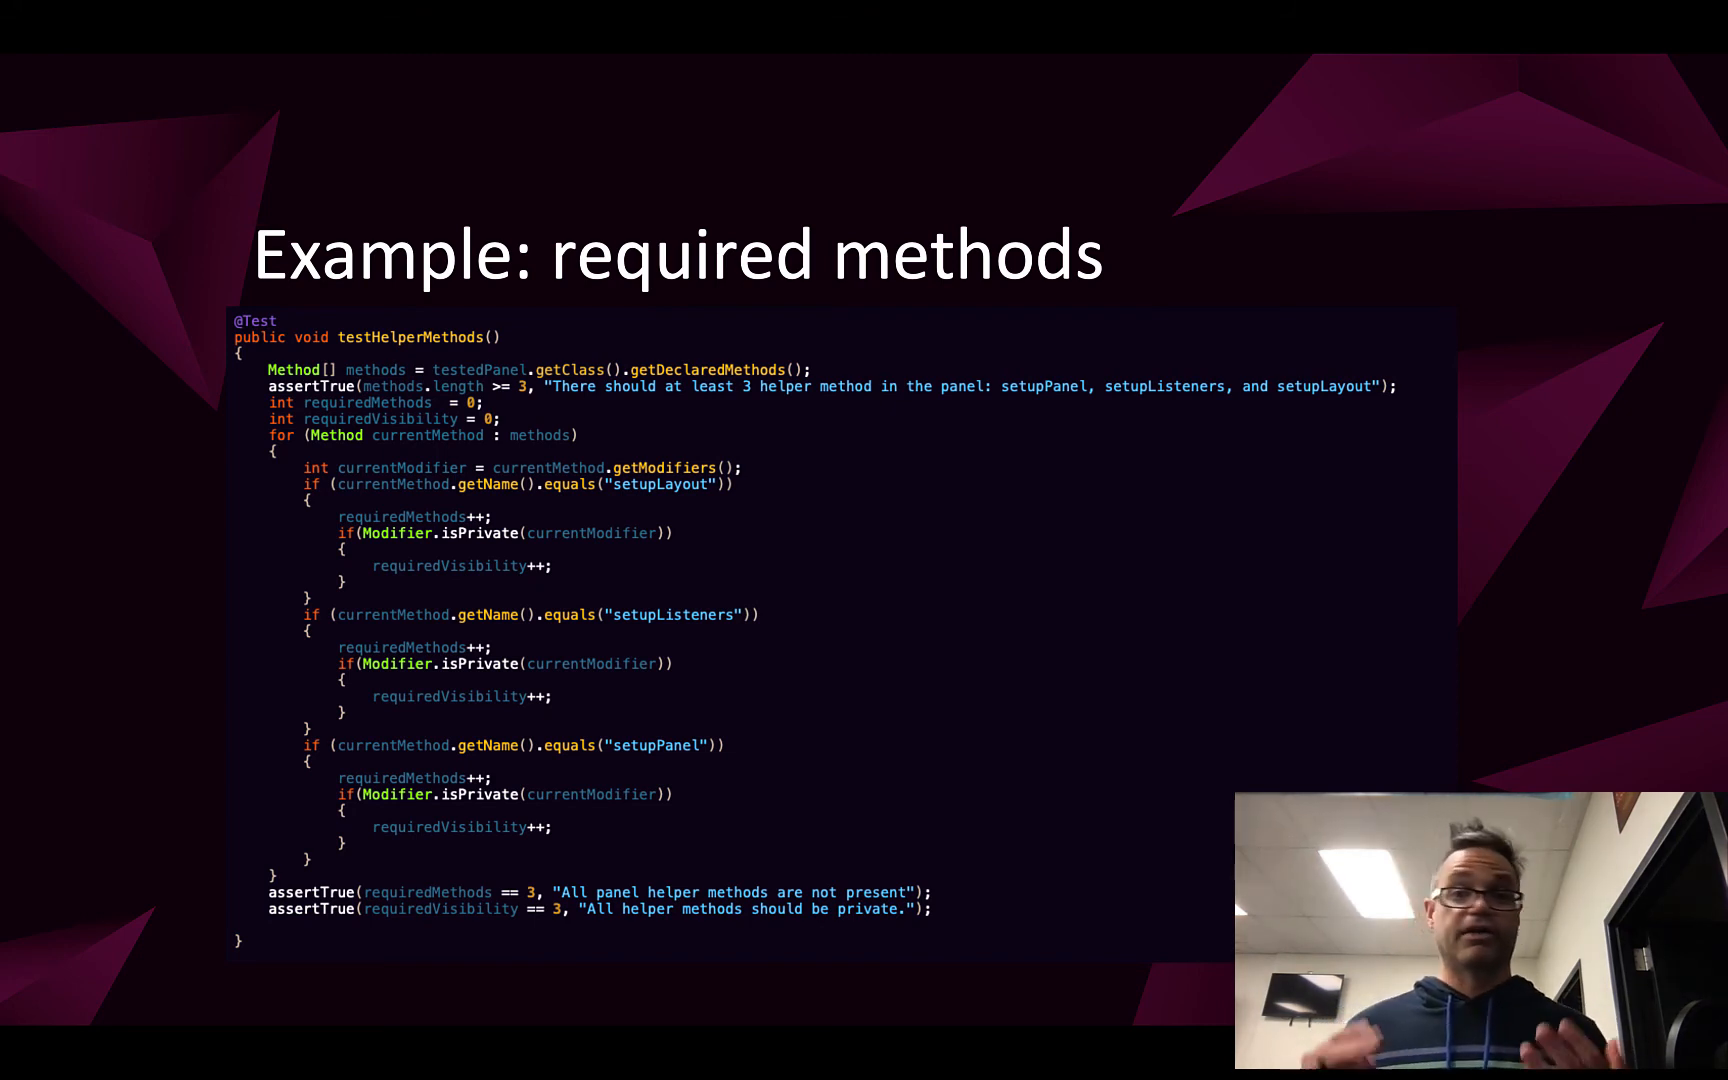
Advance to the 'Example: data members' slide showing the field-count and JButton visibility test.
key("Right")
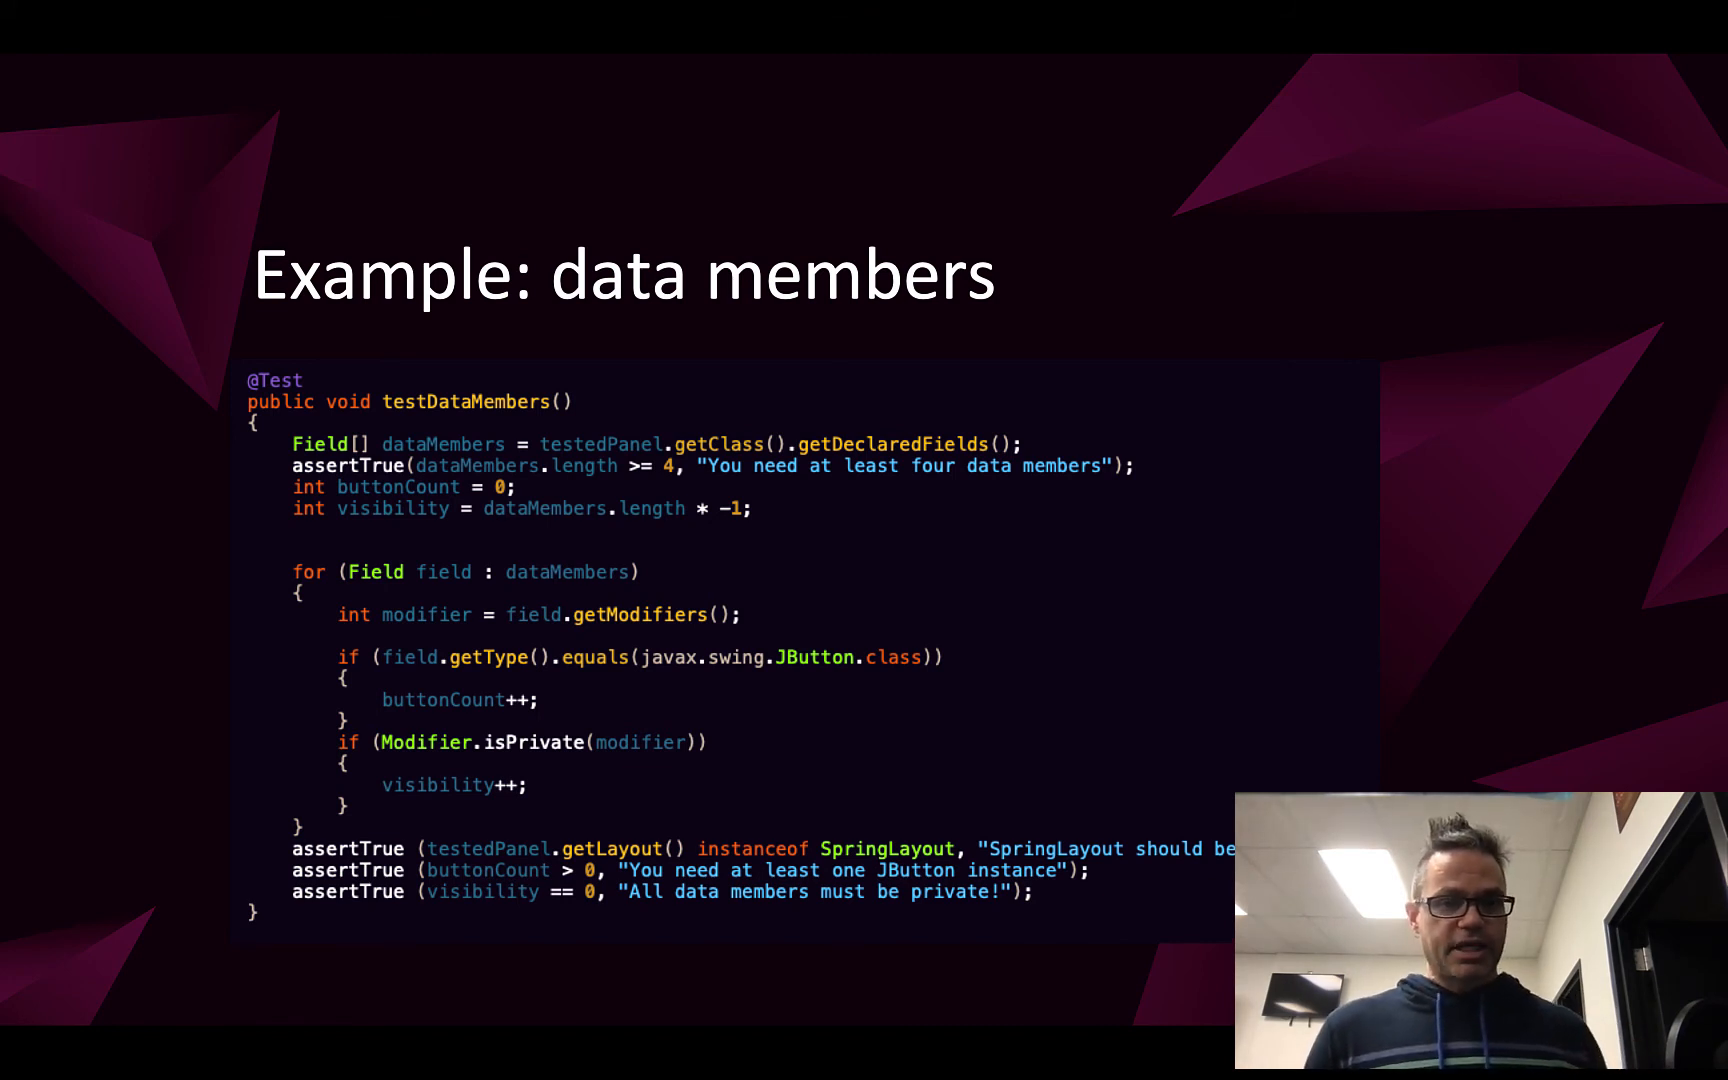